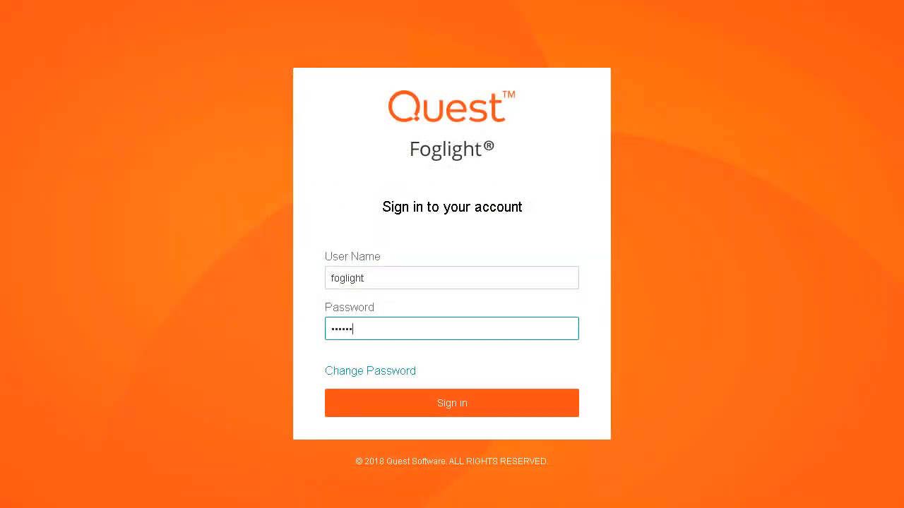
Sign in to Foglight to reach the Databases overview of monitored instances.
{"action": "left_click", "coordinate": [451, 402]}
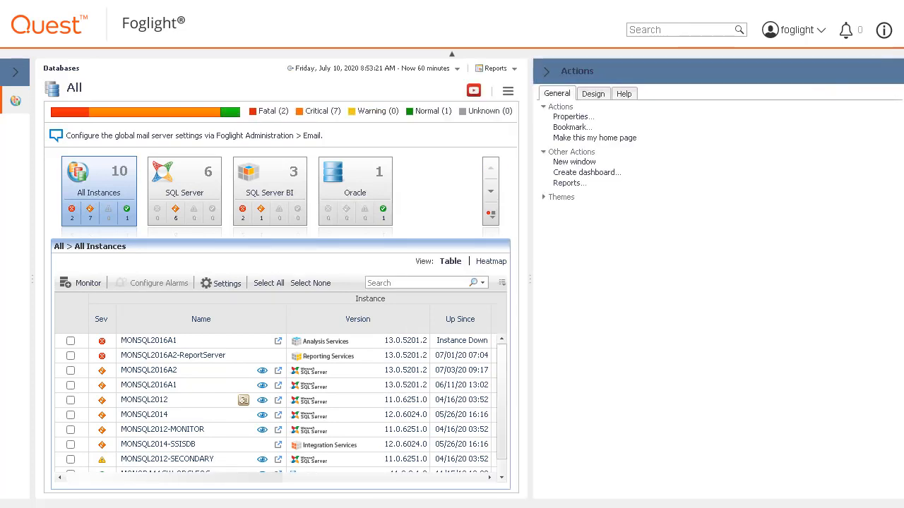
Create a blank 'Use All Data' dashboard named My Dashboard 1 and begin adding a view.
{"action": "left_click", "coordinate": [587, 173]}
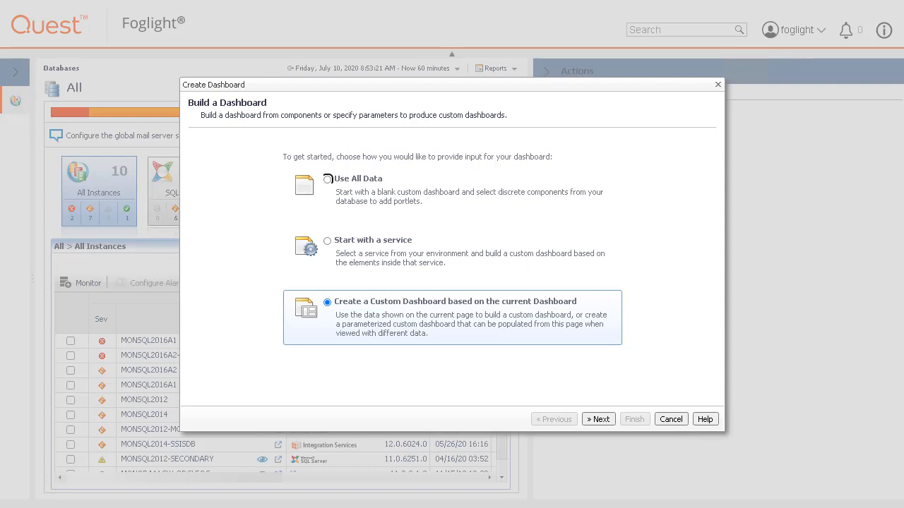
{"action": "left_click", "coordinate": [328, 178]}
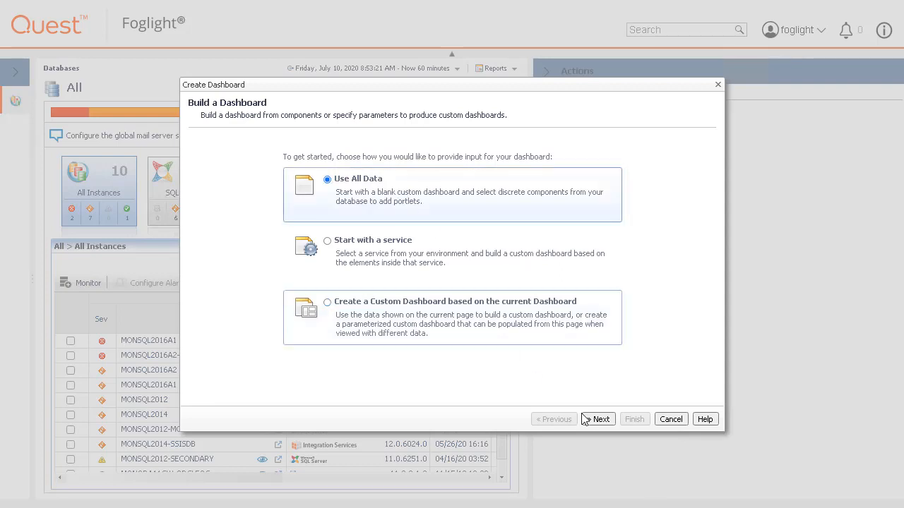
{"action": "left_click", "coordinate": [596, 418]}
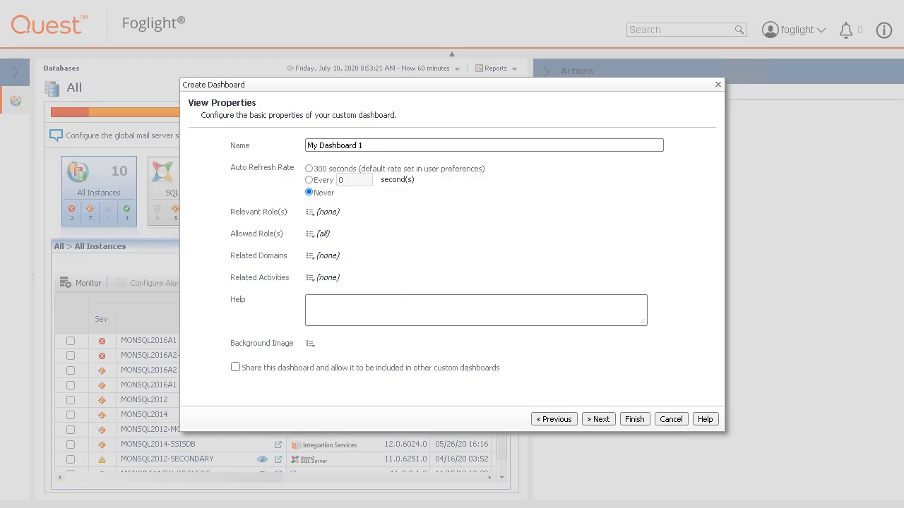
{"action": "left_click", "coordinate": [633, 418]}
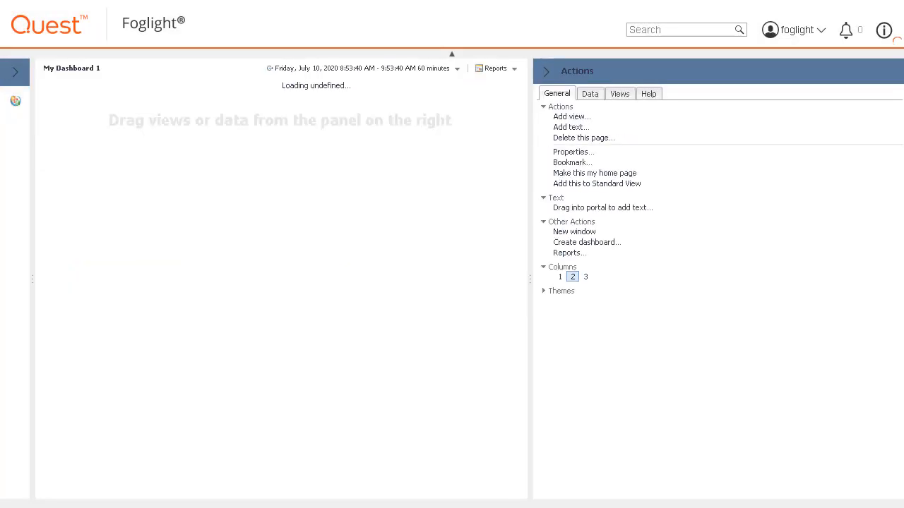
{"action": "left_click", "coordinate": [570, 116]}
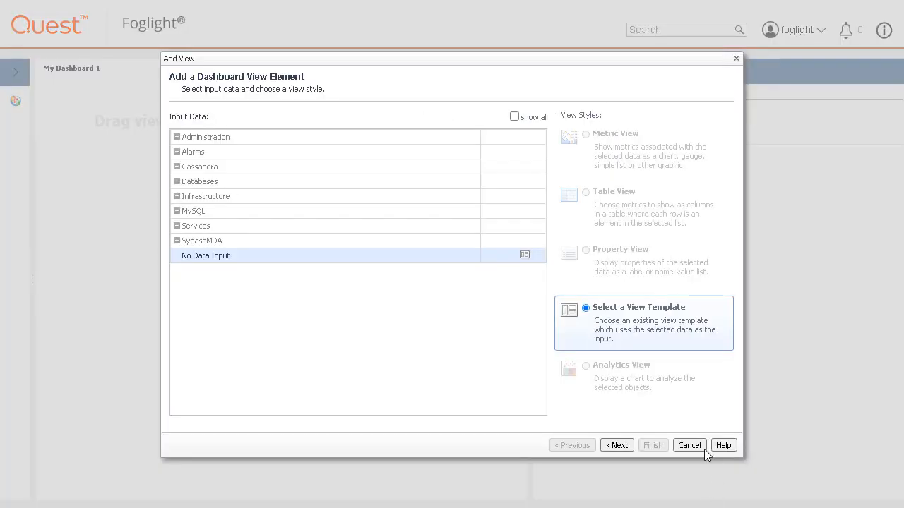
Dismiss the Add View dialog and expand the Views tree to Databases > SQL Server > Overview.
{"action": "left_click", "coordinate": [689, 444]}
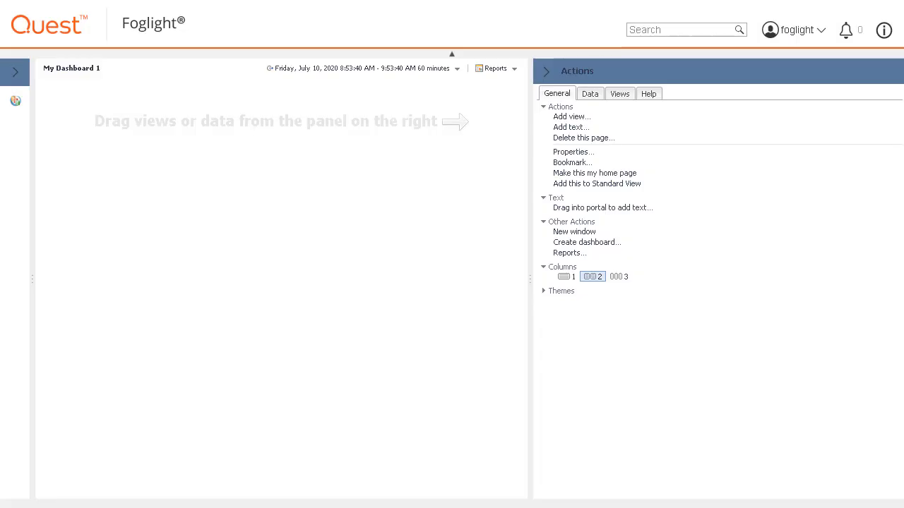
{"action": "mouse_move", "coordinate": [618, 104]}
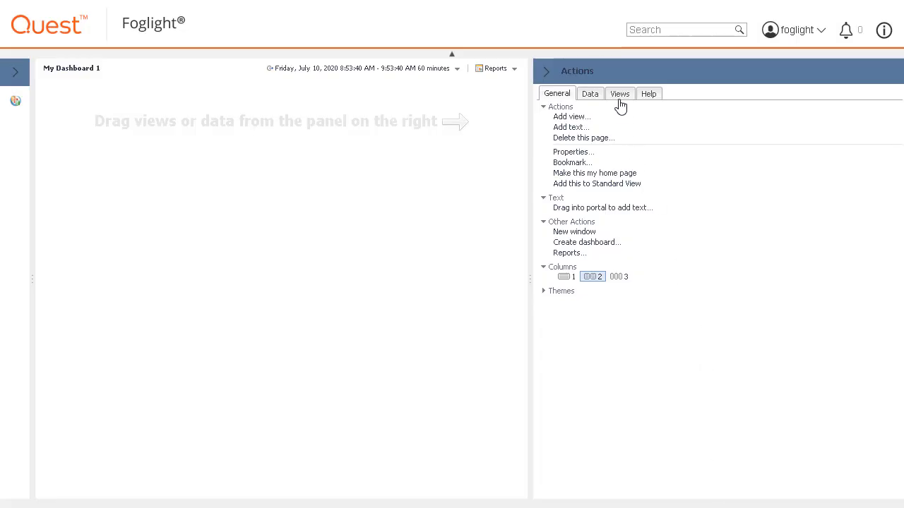
{"action": "left_click", "coordinate": [618, 93]}
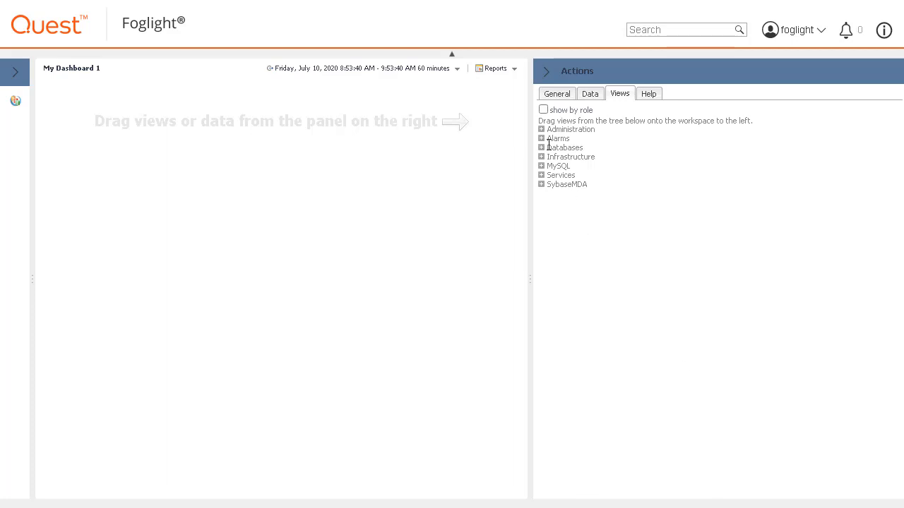
{"action": "left_click", "coordinate": [542, 148]}
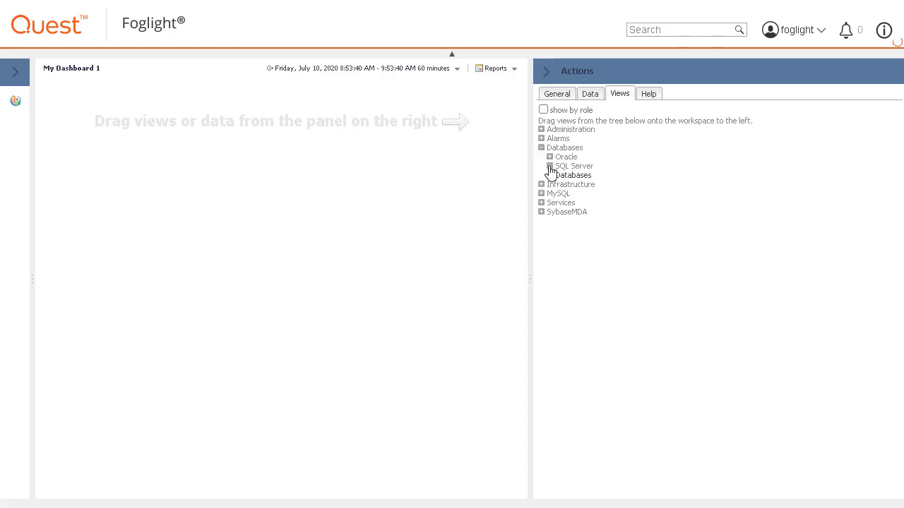
{"action": "left_click", "coordinate": [550, 165]}
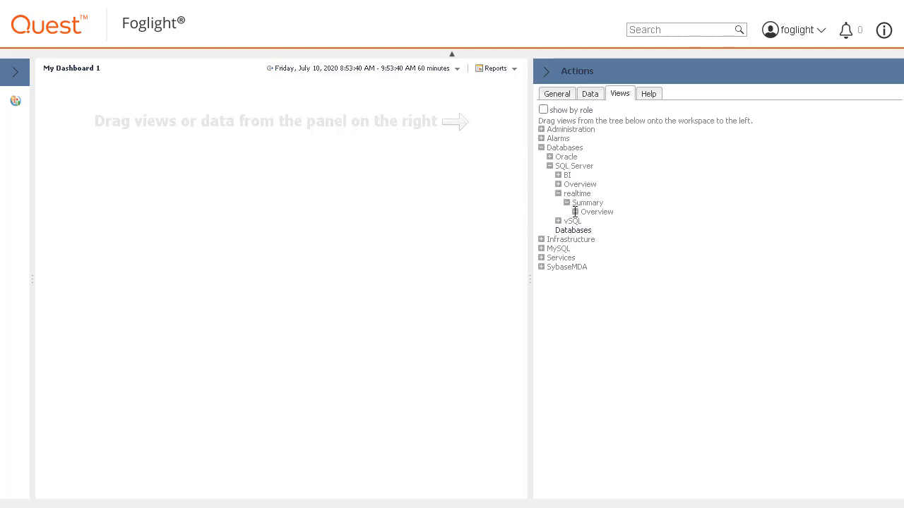
{"action": "left_click", "coordinate": [558, 184]}
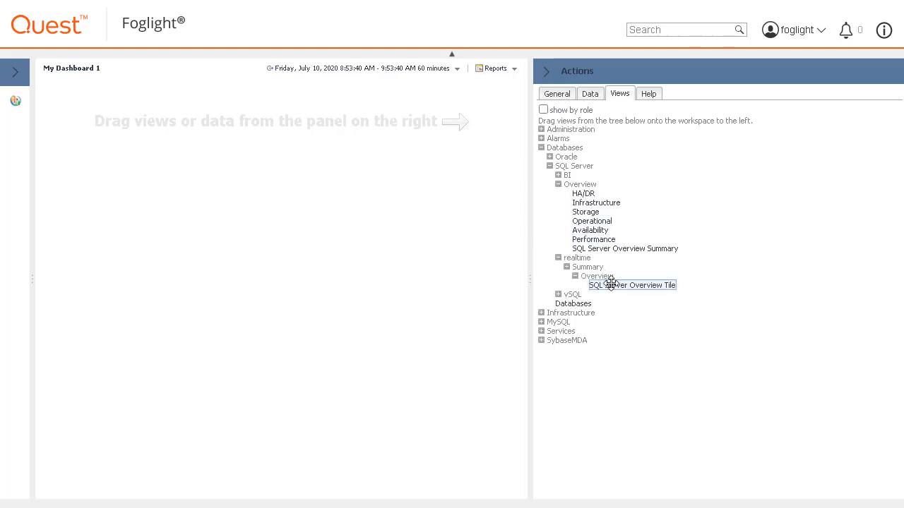
Drag the SQL Server Overview Tile, Availability and Operational views onto the dashboard workspace.
{"action": "left_click_drag", "start_coordinate": [631, 285], "coordinate": [256, 174]}
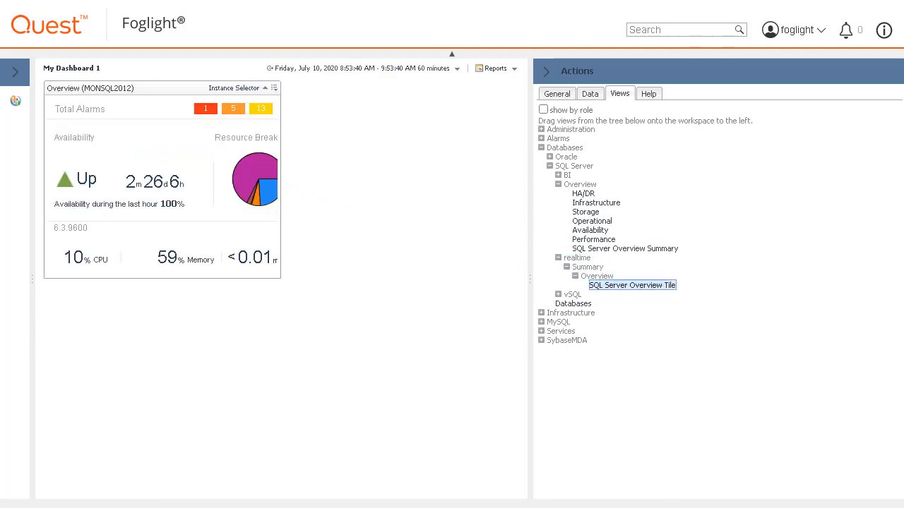
{"action": "mouse_move", "coordinate": [689, 505]}
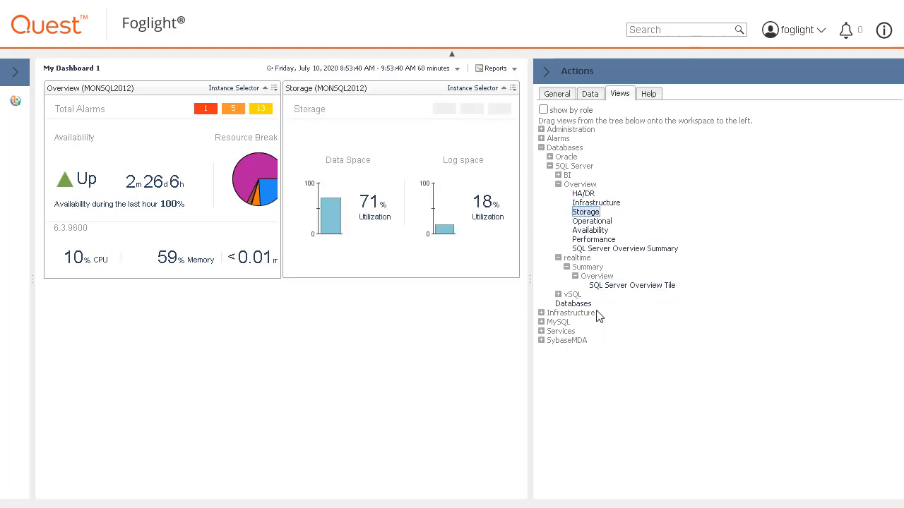
{"action": "left_click_drag", "start_coordinate": [591, 229], "coordinate": [176, 315]}
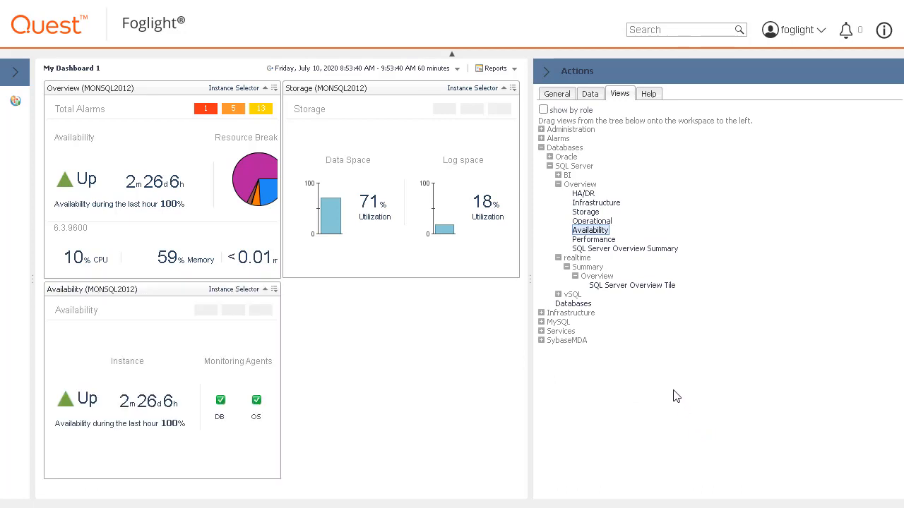
{"action": "left_click_drag", "start_coordinate": [592, 220], "coordinate": [387, 347]}
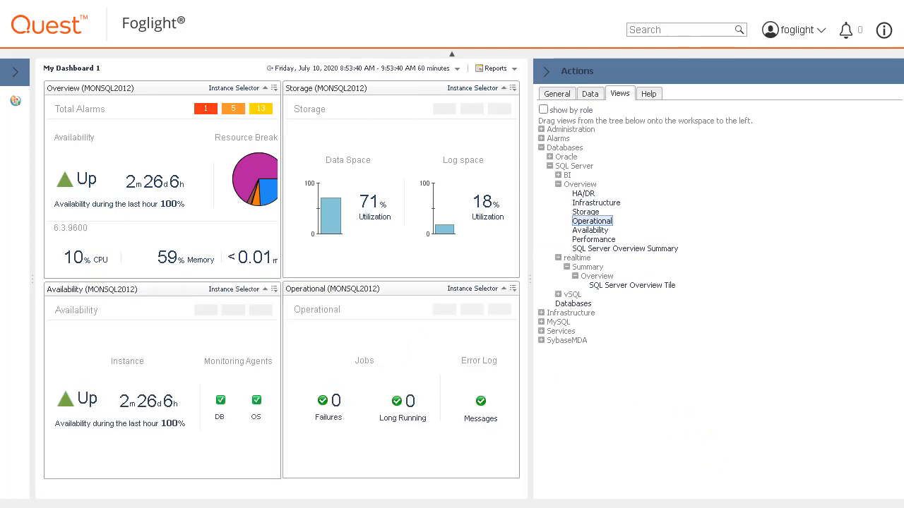
{"action": "mouse_move", "coordinate": [670, 243]}
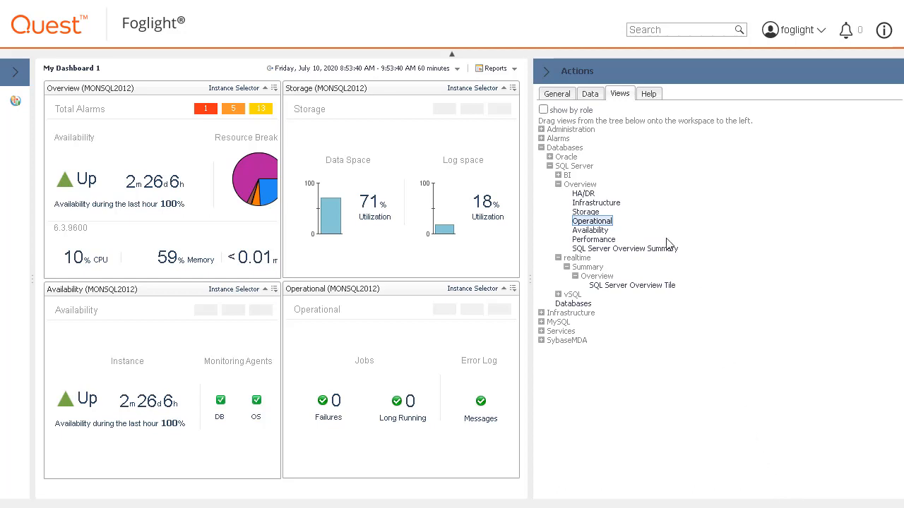
Set the dashboard to a 1-column layout and collapse the Actions panel for full width.
{"action": "left_click", "coordinate": [556, 93]}
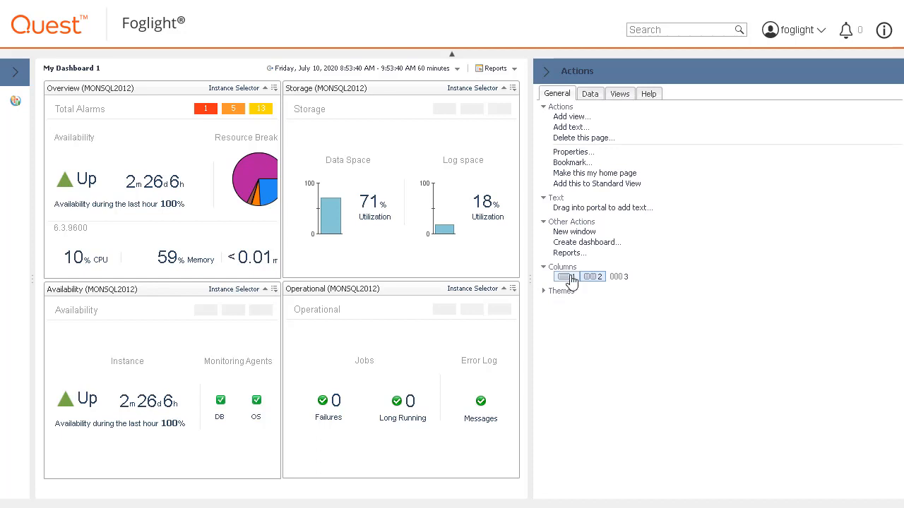
{"action": "left_click", "coordinate": [565, 275]}
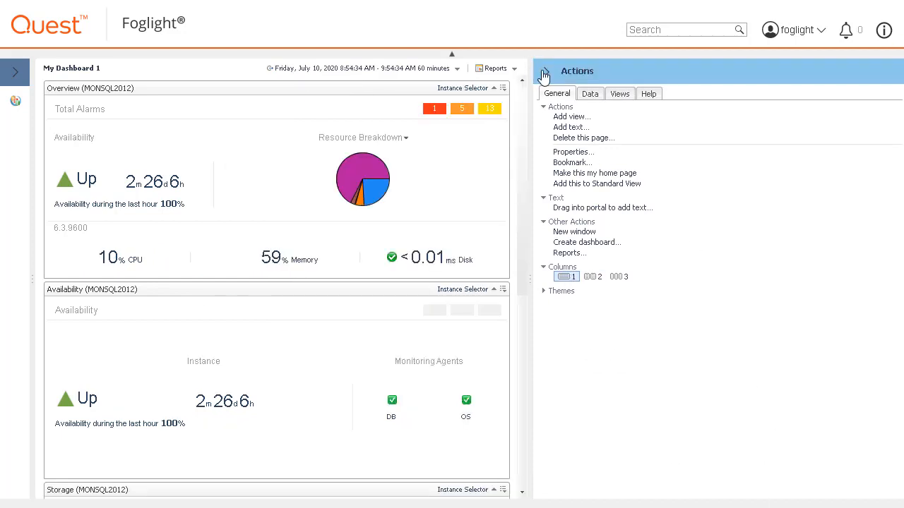
{"action": "left_click", "coordinate": [544, 76]}
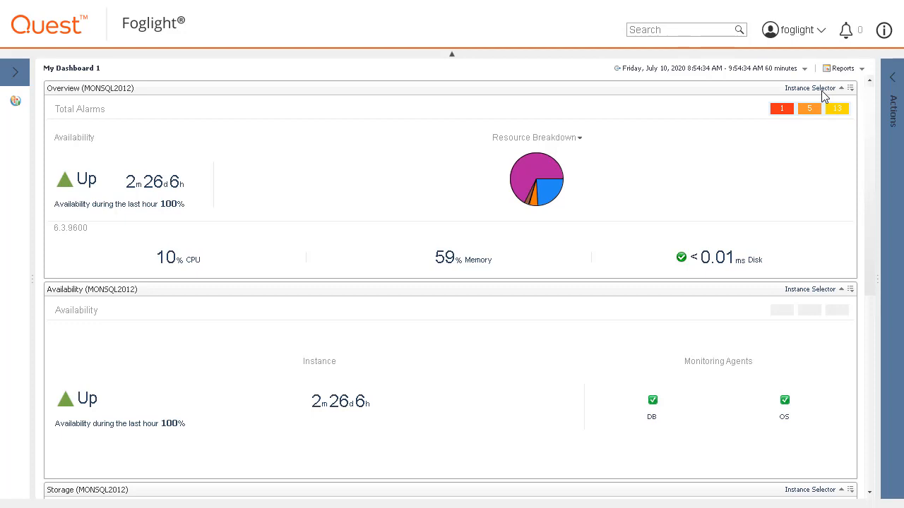
Point the Overview view at instance MONSQL2016A1 via its Instance Selector.
{"action": "left_click", "coordinate": [810, 88]}
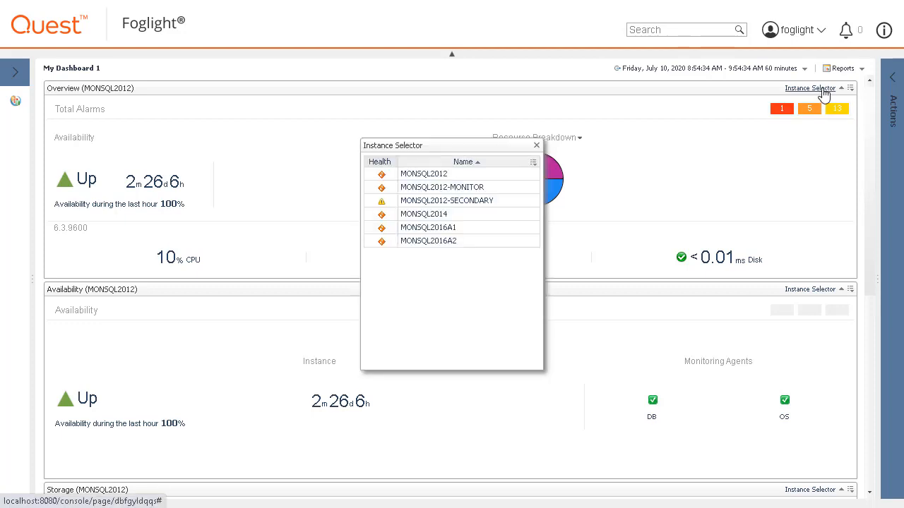
{"action": "left_click", "coordinate": [428, 226]}
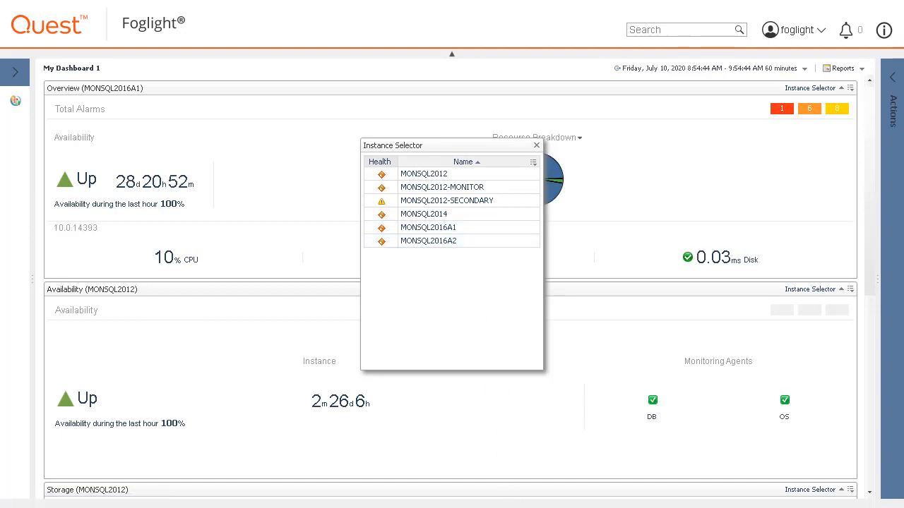
{"action": "mouse_move", "coordinate": [542, 148]}
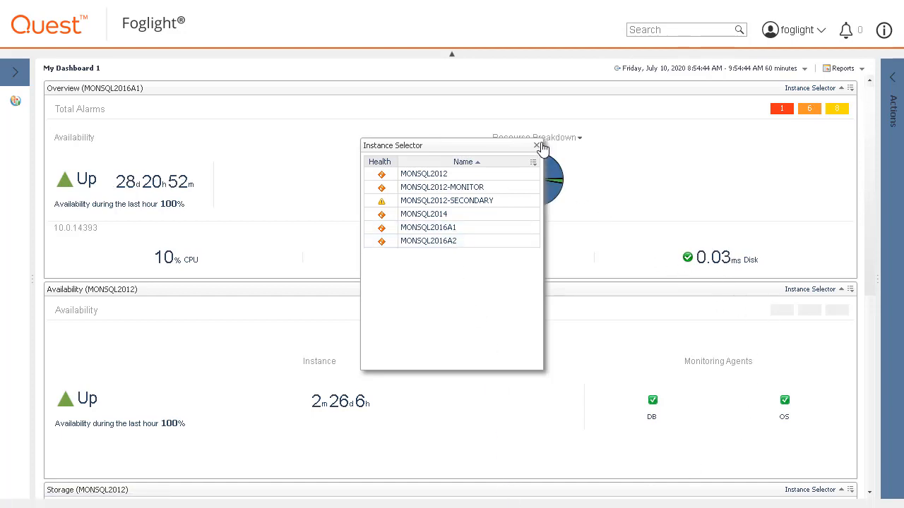
{"action": "left_click", "coordinate": [540, 145]}
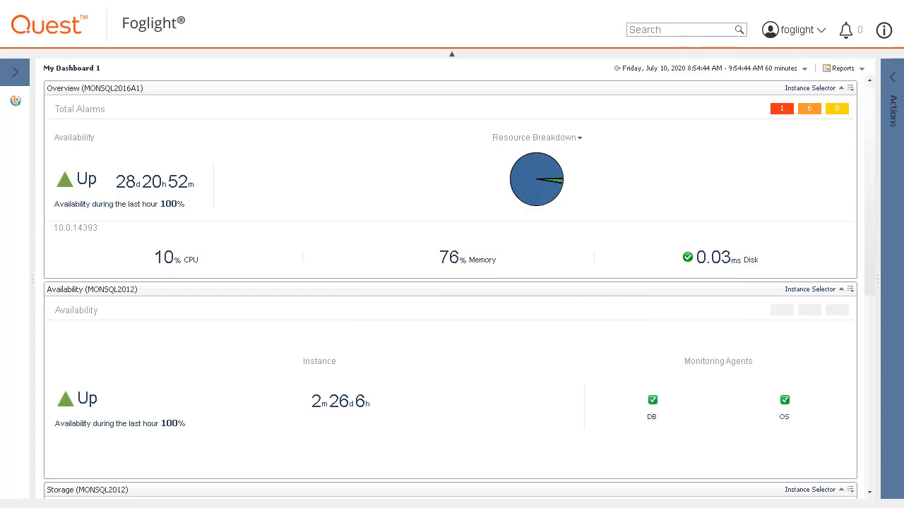
Point the Availability view at instance MONSQL2016A2 via its Instance Selector.
{"action": "left_click", "coordinate": [810, 88]}
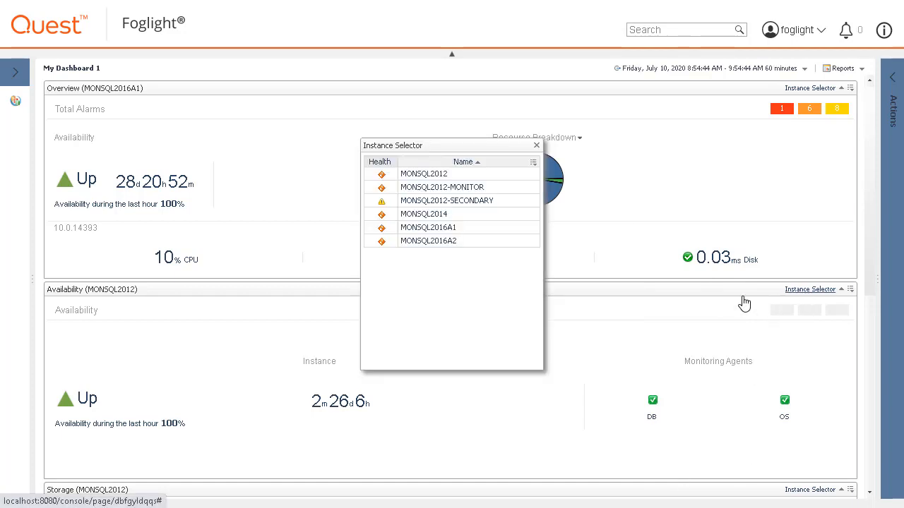
{"action": "mouse_move", "coordinate": [428, 240]}
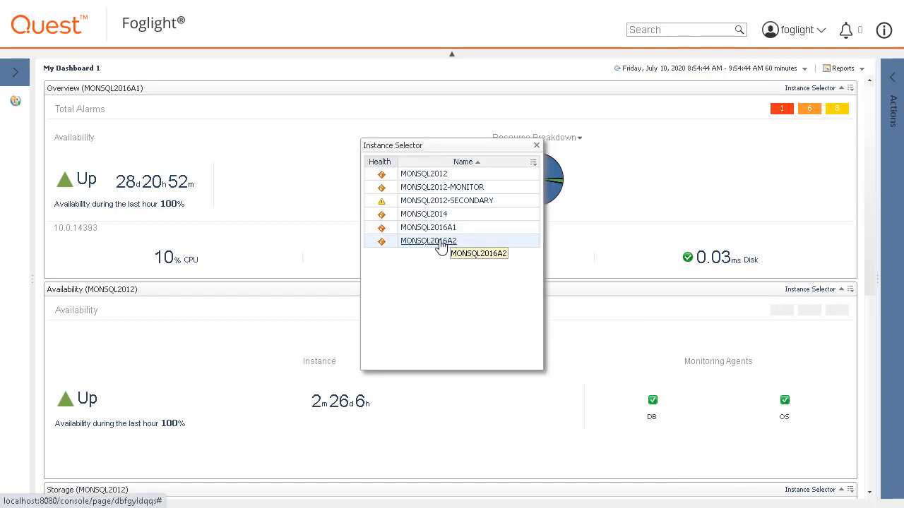
{"action": "left_click", "coordinate": [428, 240]}
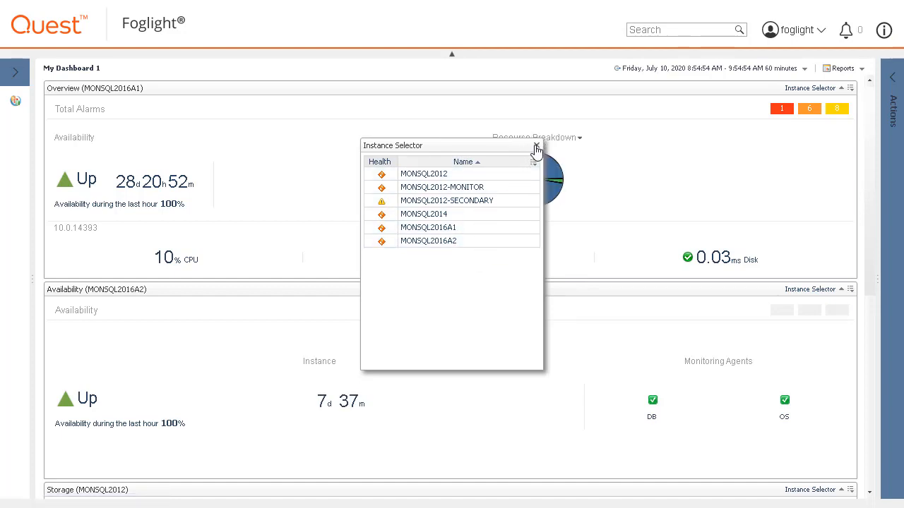
{"action": "left_click", "coordinate": [536, 148]}
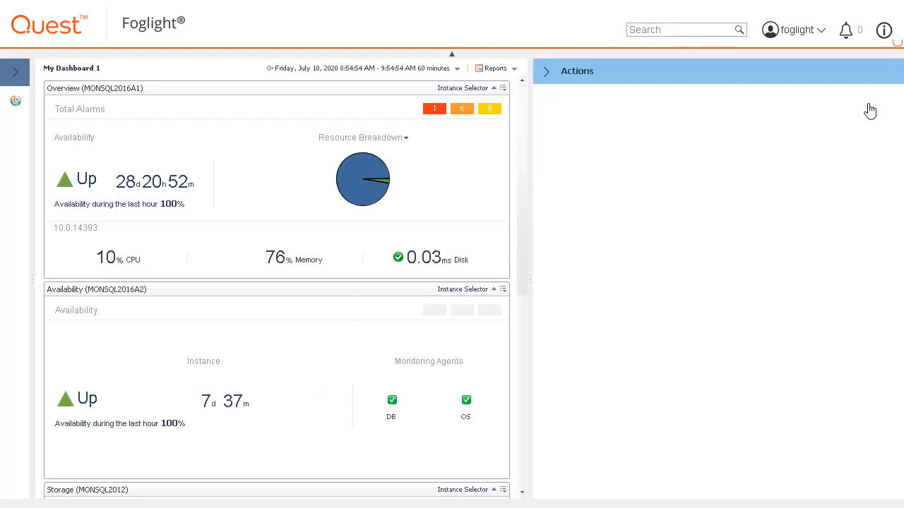
Reopen the Actions panel and switch the dashboard back to a 2-column layout.
{"action": "left_click", "coordinate": [545, 71]}
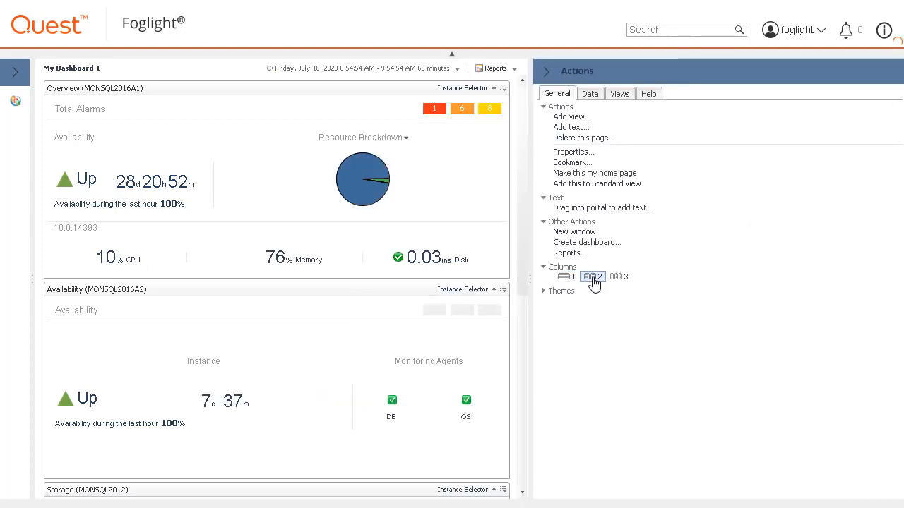
{"action": "left_click", "coordinate": [593, 275]}
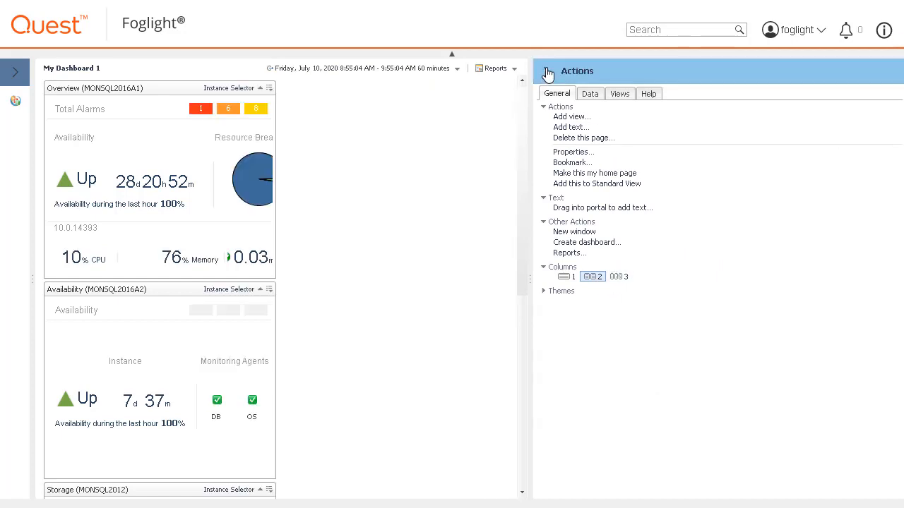